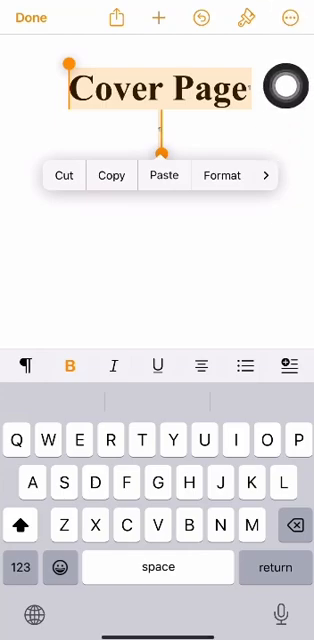
# - Show the Cover Page, Introduction, Objectives and Theory pages together, then reopen the More actions list
pyautogui.click(292, 18)
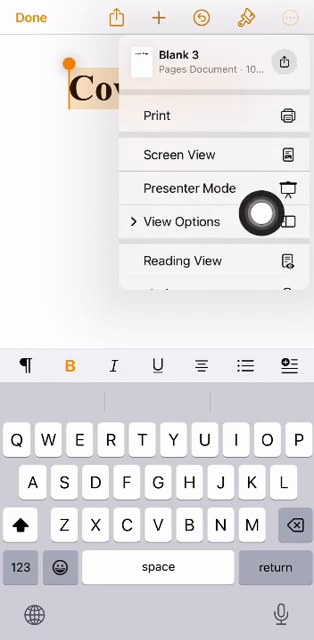
pyautogui.click(180, 220)
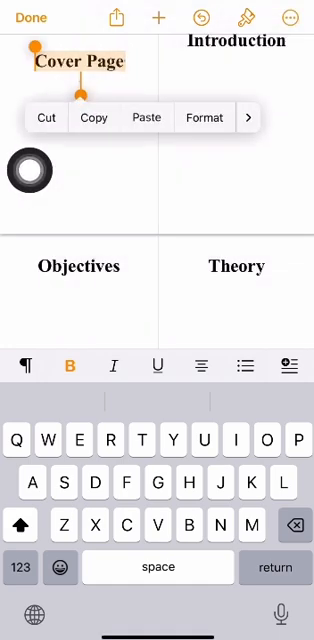
pyautogui.moveTo(30, 170); pyautogui.dragTo(80, 296)
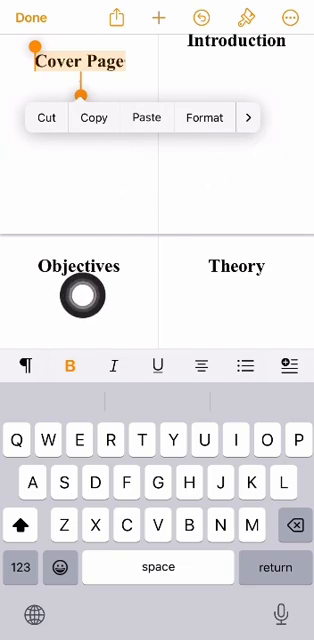
pyautogui.click(238, 150)
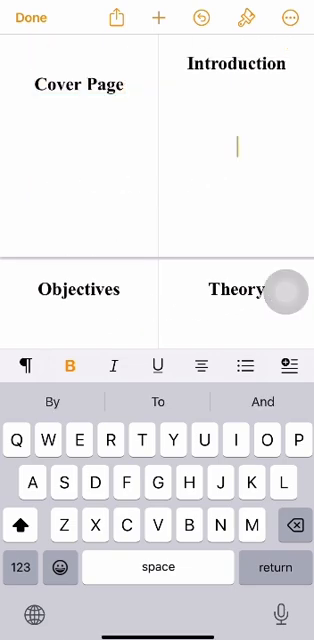
pyautogui.click(292, 18)
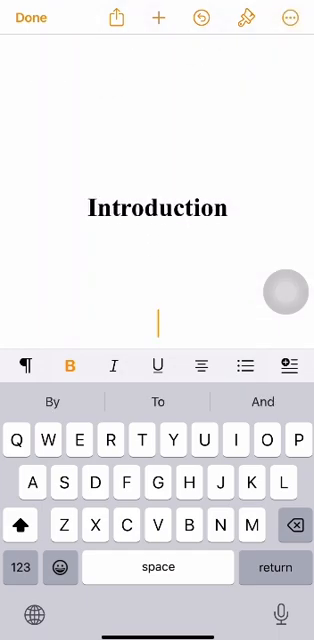
pyautogui.click(288, 16)
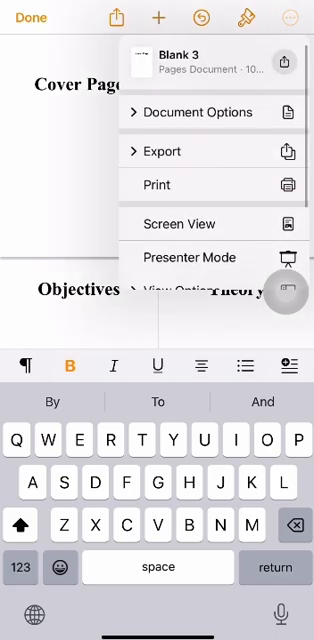
# - Apply a bold sans-serif font to the Cover Page, Introduction, Objectives and Theory titles
pyautogui.click(198, 292)
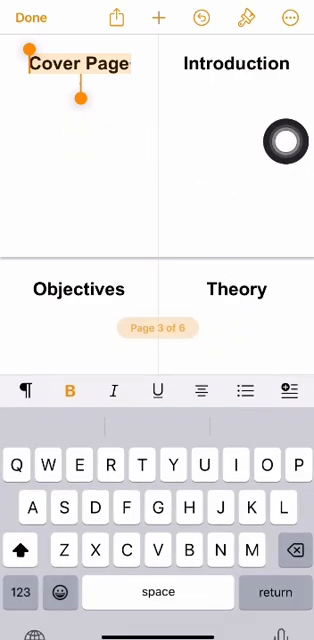
# - Enable Headers in Document Options for the A4 portrait document
pyautogui.click(290, 18)
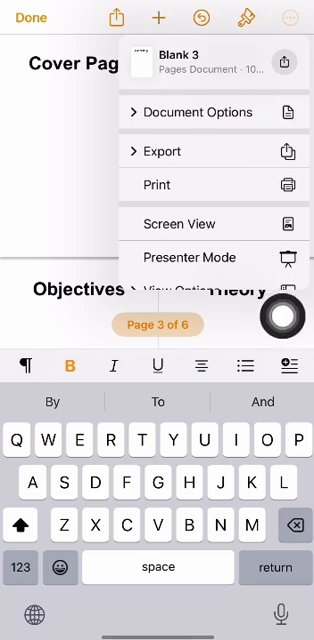
pyautogui.click(196, 112)
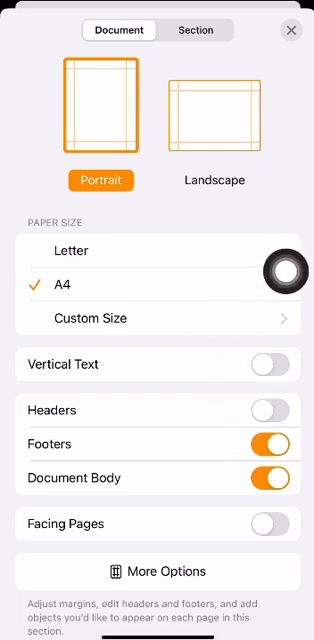
pyautogui.click(272, 410)
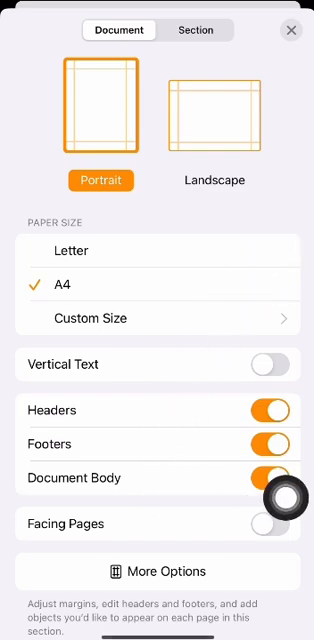
# - In More Options, drag the top margin to 3 cm and the header to 1 cm from the edge
pyautogui.scroll(-3)
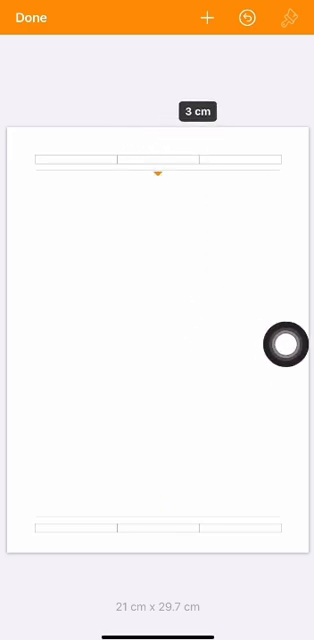
pyautogui.moveTo(156, 176); pyautogui.dragTo(156, 180)
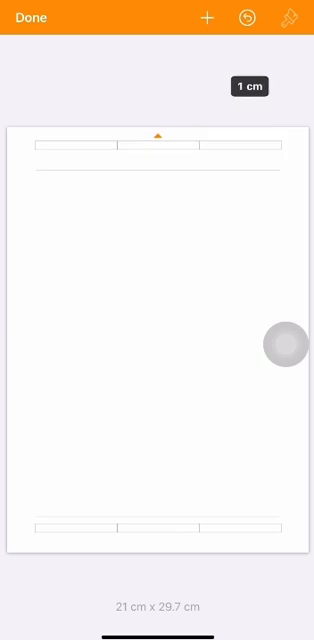
pyautogui.moveTo(160, 136); pyautogui.dragTo(160, 150)
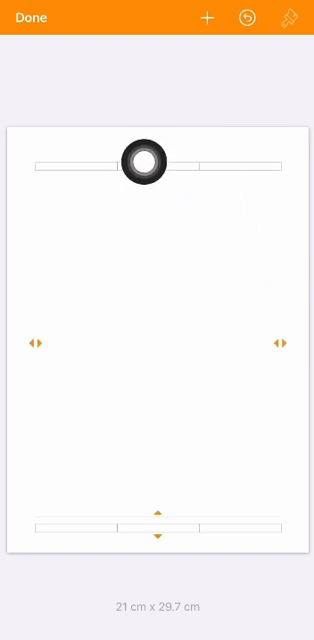
pyautogui.moveTo(144, 162); pyautogui.dragTo(284, 220)
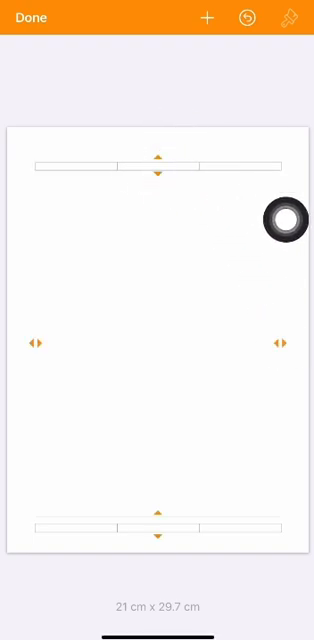
# - Enter header text "CTBLiew" with an inserted page number, giving "CTBLiew 1"
pyautogui.click(156, 170)
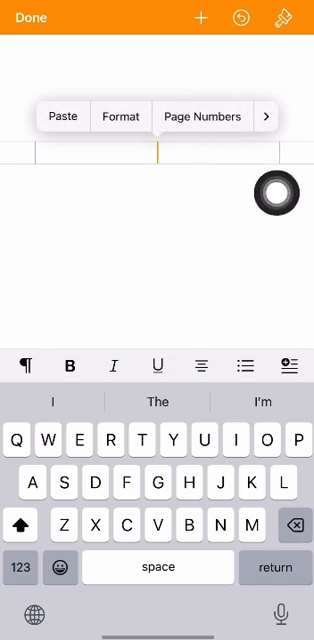
pyautogui.click(268, 116)
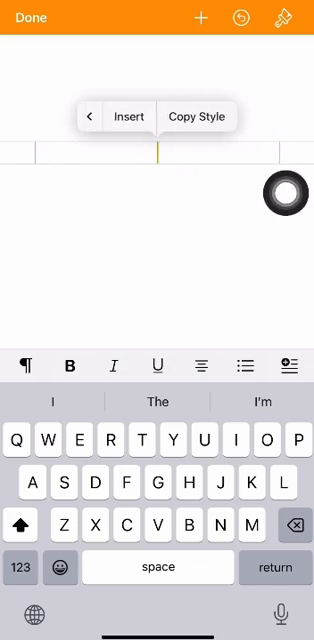
pyautogui.click(128, 116)
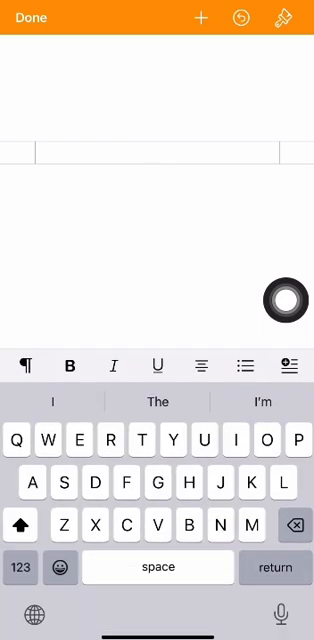
pyautogui.click(160, 160)
pyautogui.write('CTBLiew 1')
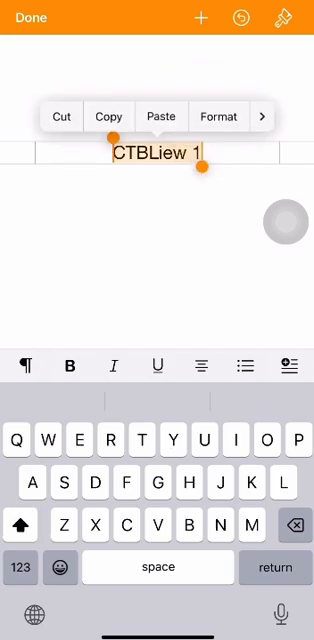
# - Restyle the header text "CTBLiew 1" in Arial at 12 pt
pyautogui.click(218, 116)
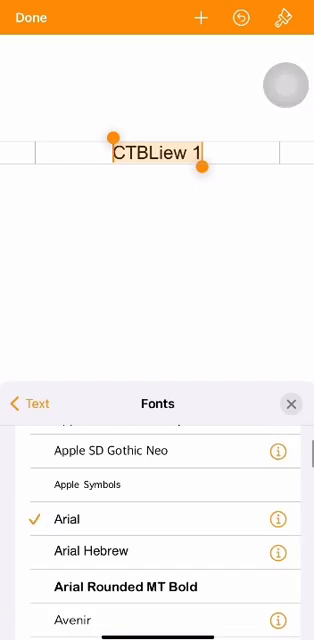
pyautogui.click(32, 404)
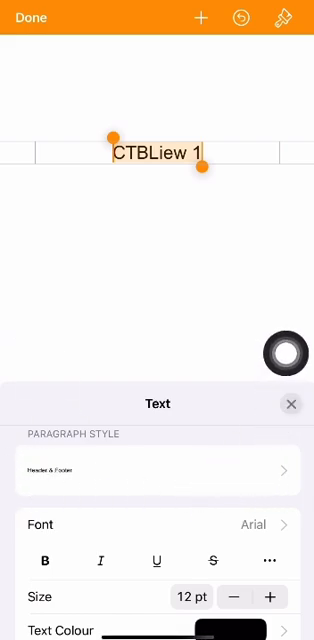
pyautogui.click(242, 596)
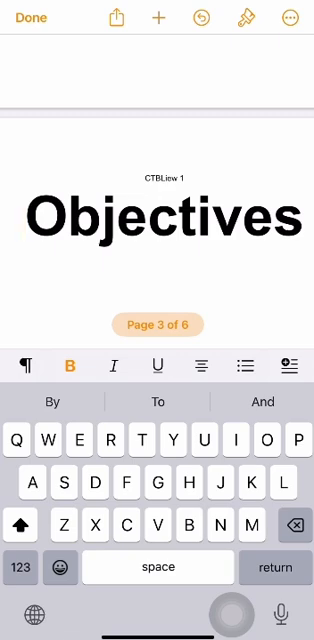
# - From the Objectives page (3 of 6), reopen the document setup
pyautogui.click(288, 16)
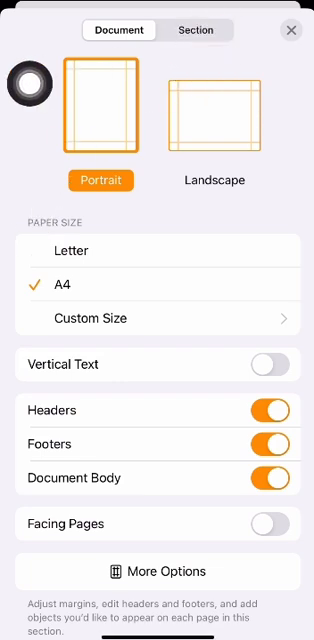
# - In the Section settings, set page numbering to start at 1 in 1, 2, 3 format and close setup
pyautogui.click(196, 30)
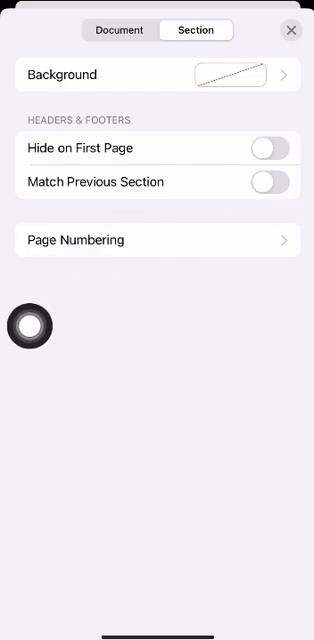
pyautogui.click(156, 240)
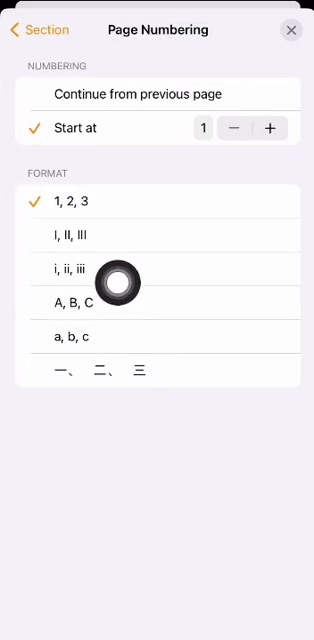
pyautogui.moveTo(154, 396)
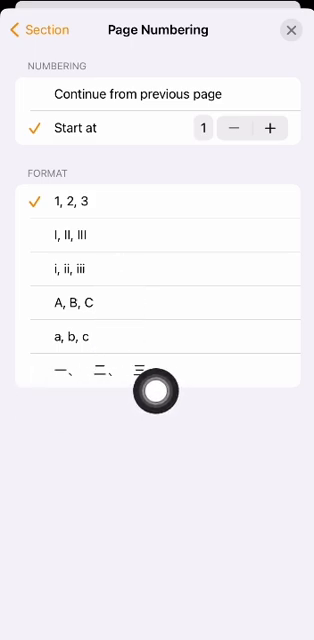
pyautogui.moveTo(28, 418)
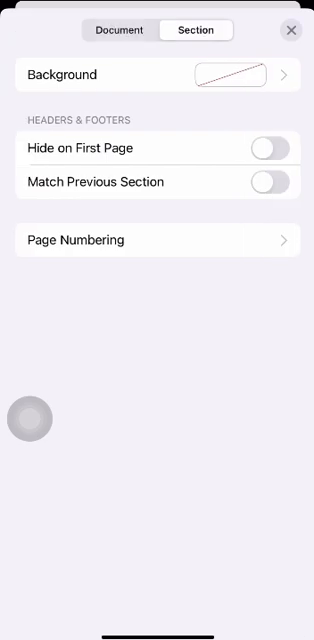
pyautogui.click(292, 30)
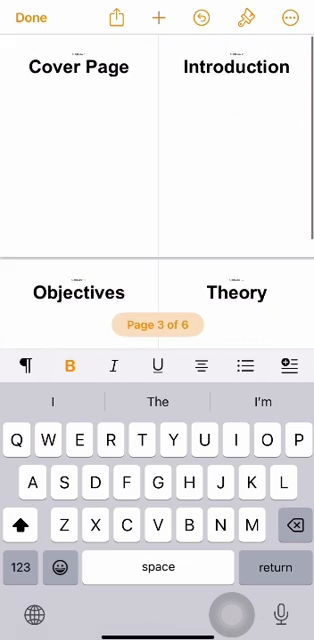
# - Tap back into the document pages and reopen the More actions list
pyautogui.click(80, 130)
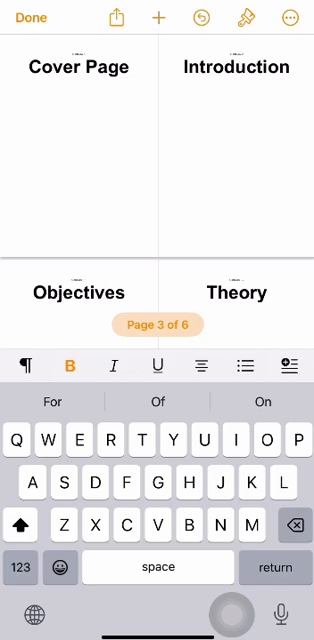
pyautogui.click(290, 16)
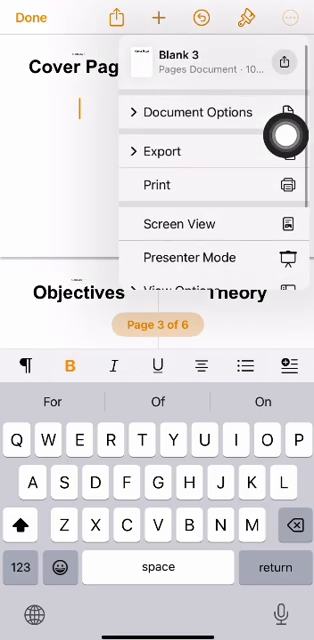